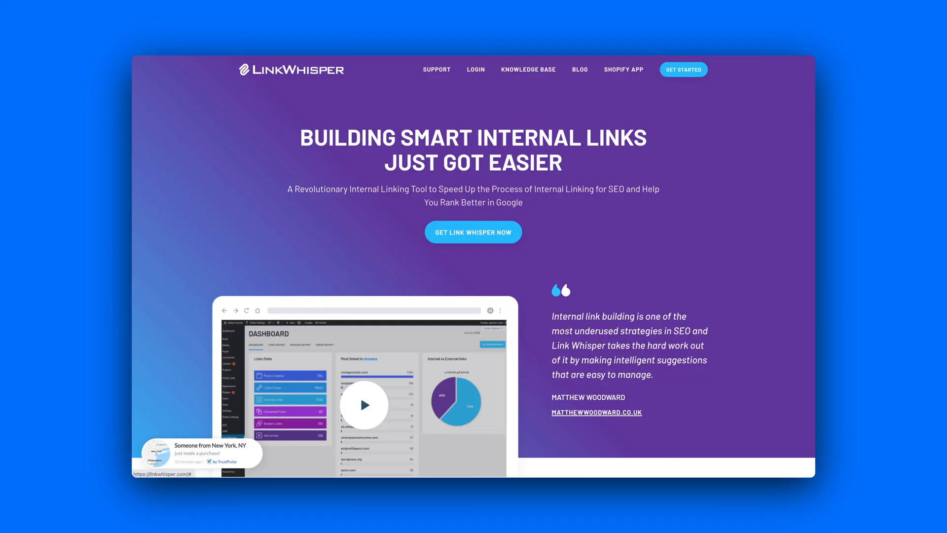
# Scroll the Link Whisper homepage past the dashboard video to 'Link Suggestions With Big Results'
pyautogui.scroll(-3)
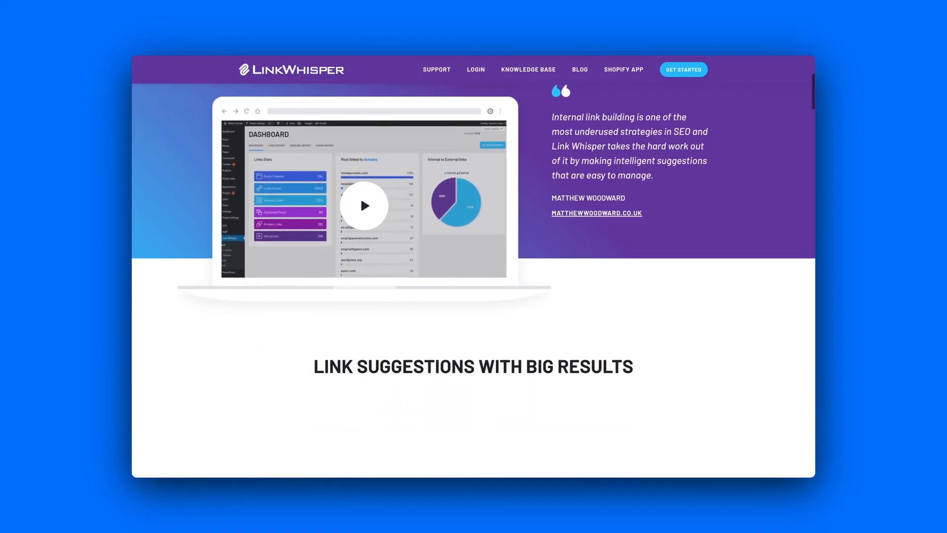
pyautogui.scroll(-3)
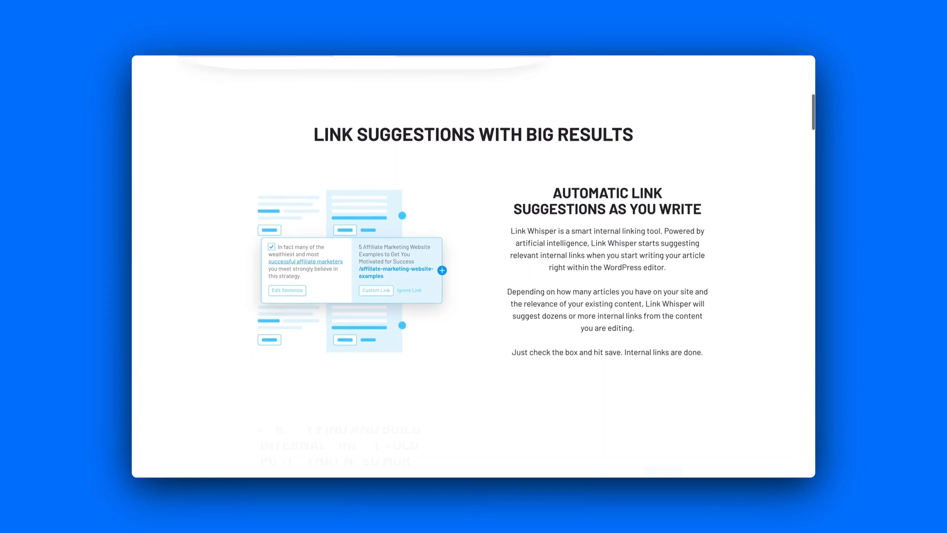
pyautogui.scroll(-3)
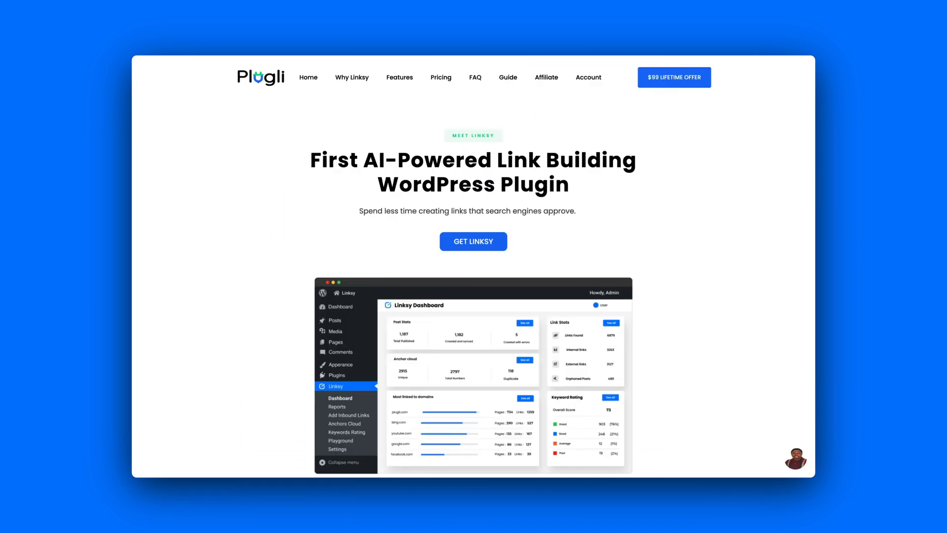
# Scroll through Linksy's features to domain auditing, then go to Pricing from the top navigation
pyautogui.scroll(-3)
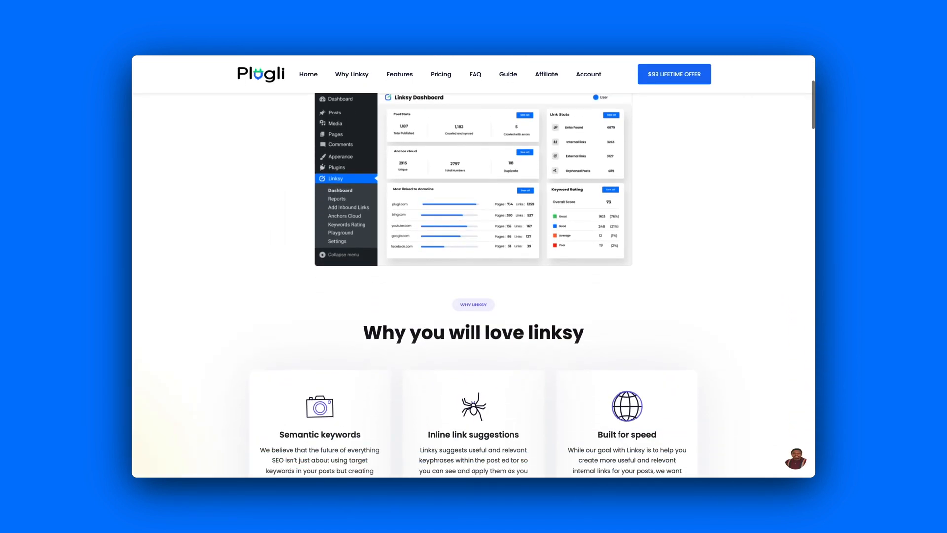
pyautogui.scroll(-3)
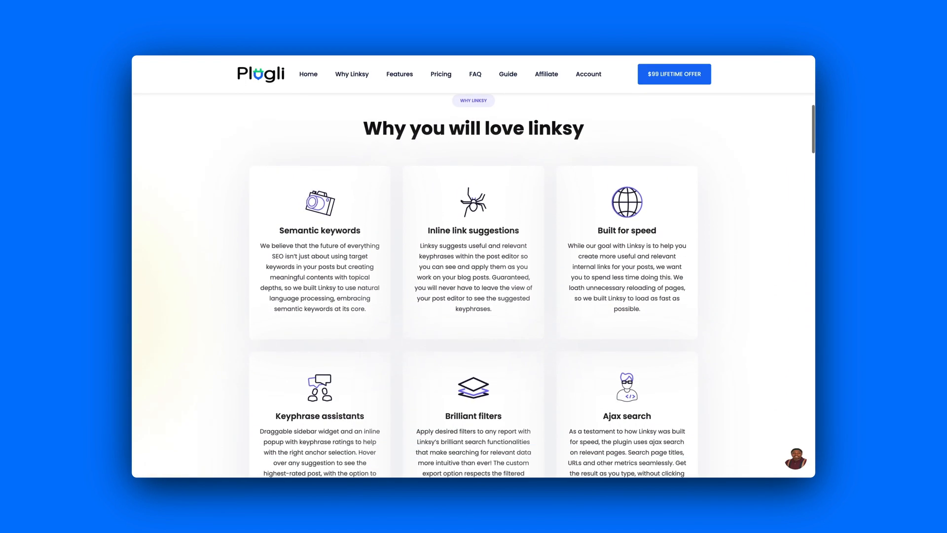
pyautogui.scroll(-3)
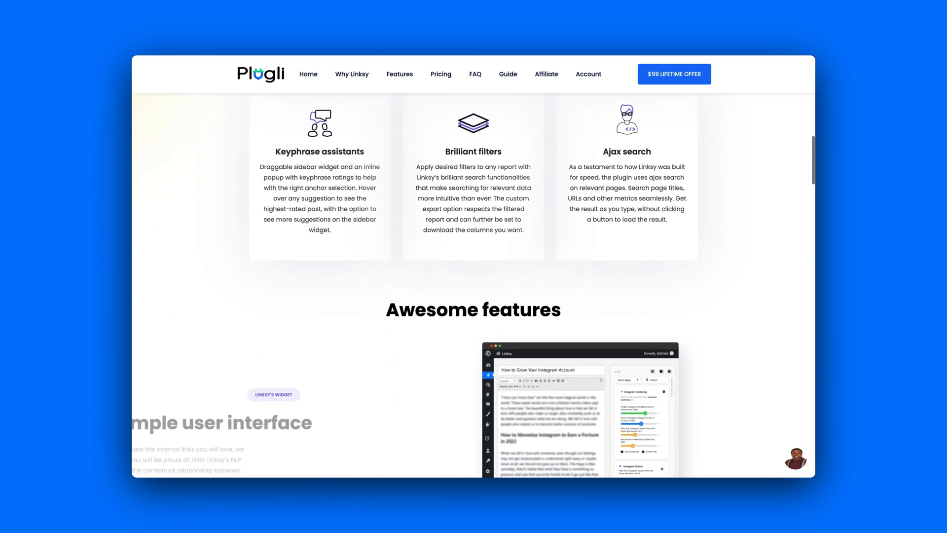
pyautogui.scroll(-3)
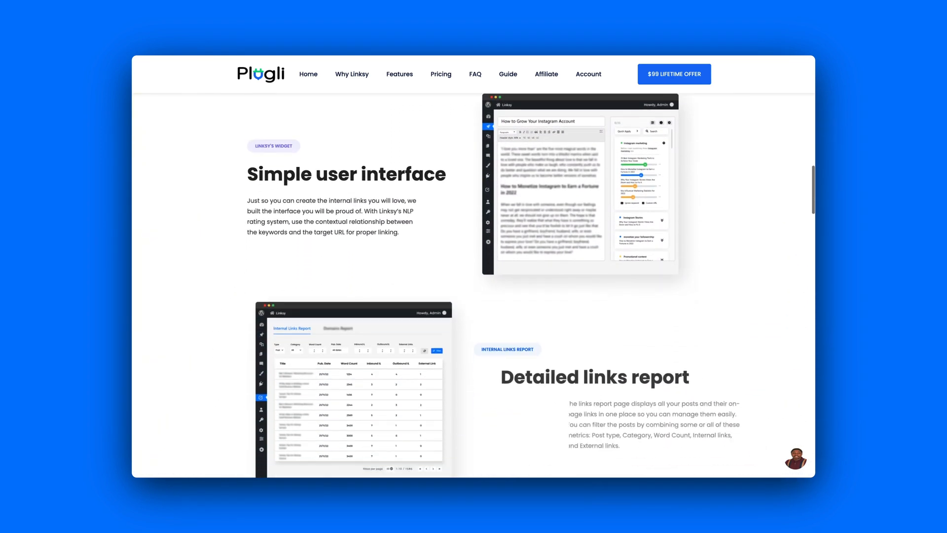
pyautogui.scroll(-3)
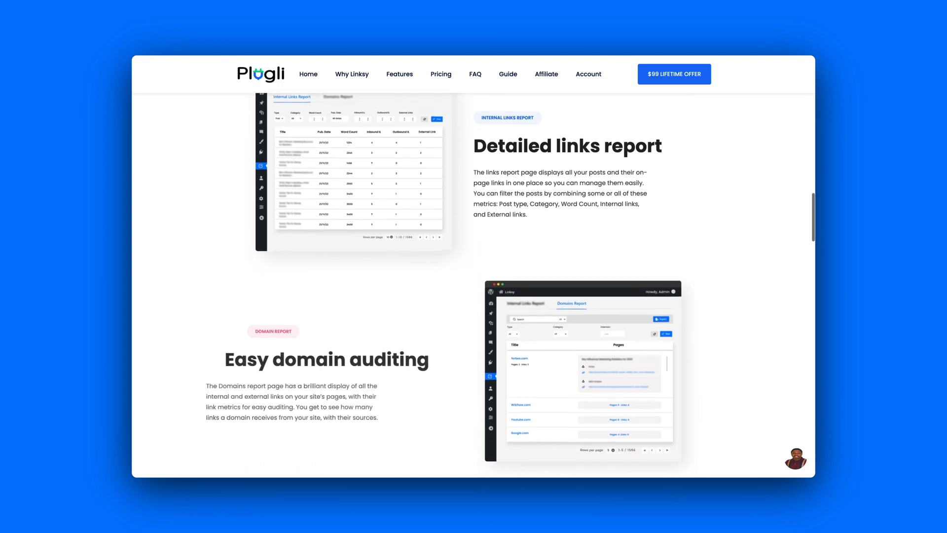
pyautogui.click(441, 74)
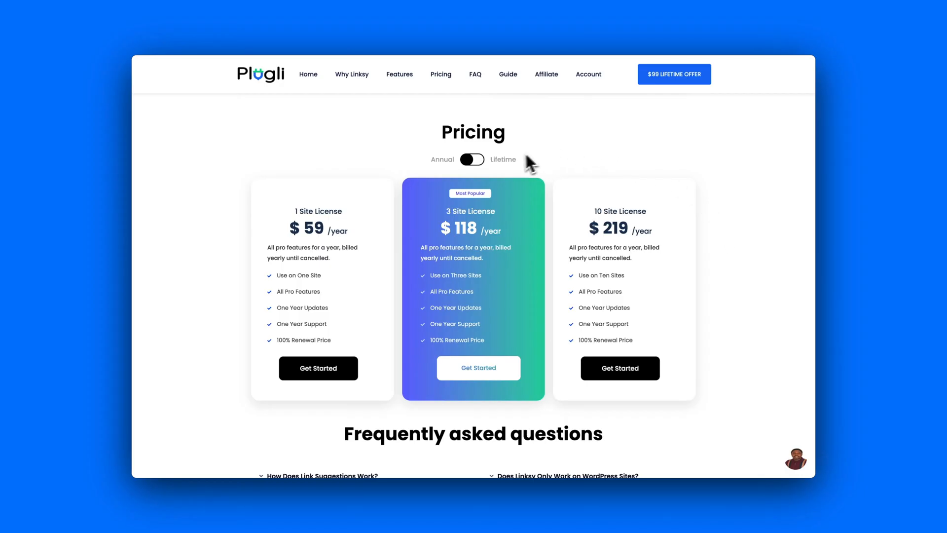
# Switch the Linksy plans to Lifetime pricing: $99, $199 and $499
pyautogui.click(473, 160)
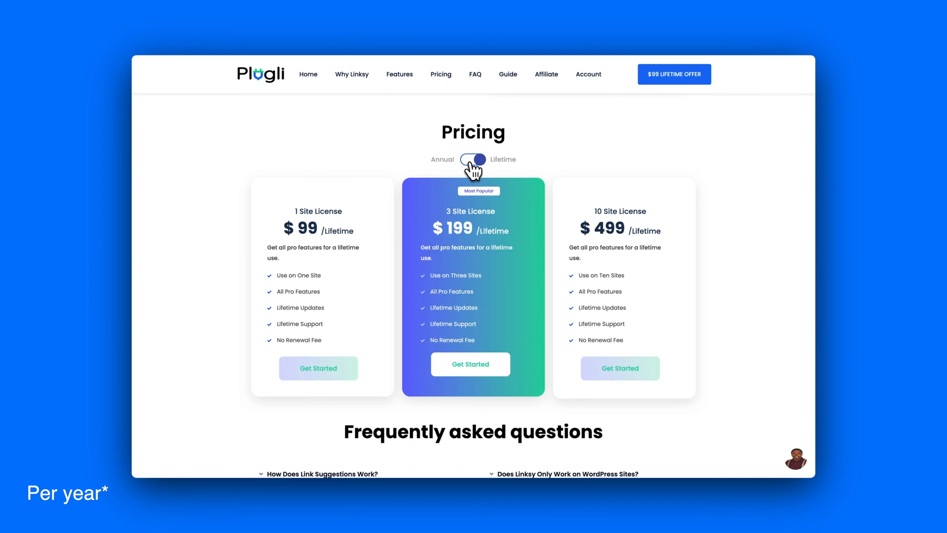